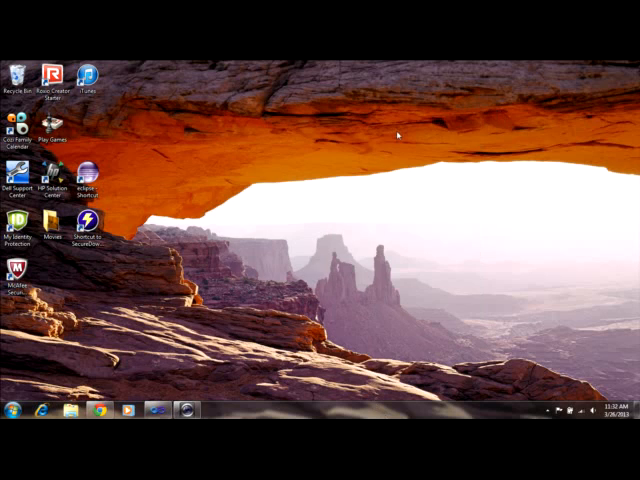
- Launch the Go-Back-N lab solution from the desktop so it loads in Visual Studio
click(184, 412)
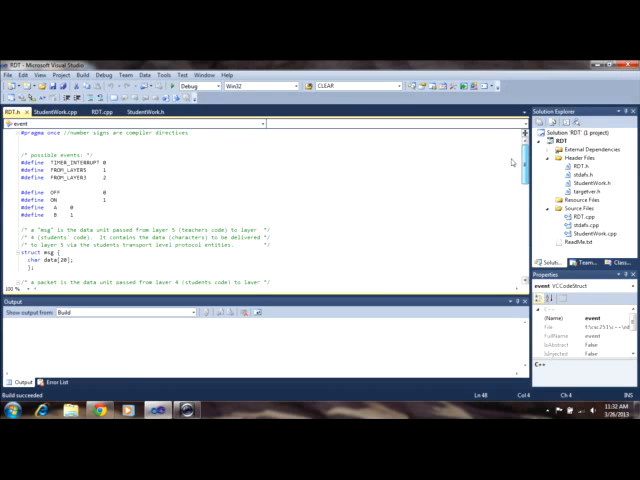
scroll(down, 3)
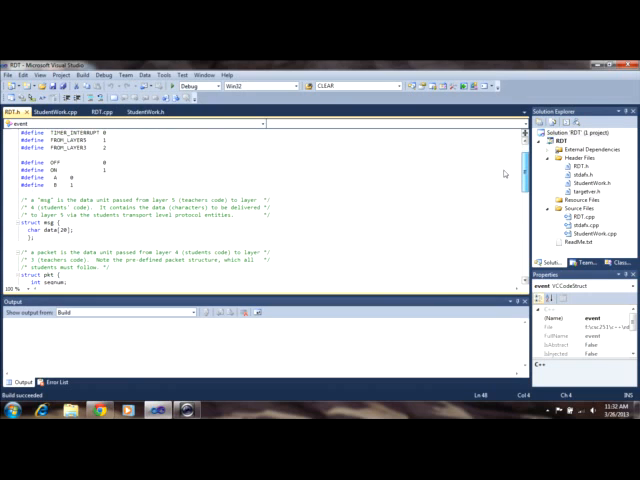
scroll(down, 3)
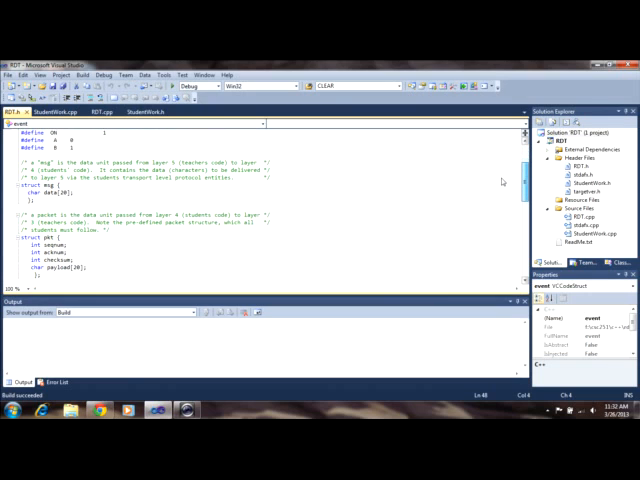
scroll(down, 3)
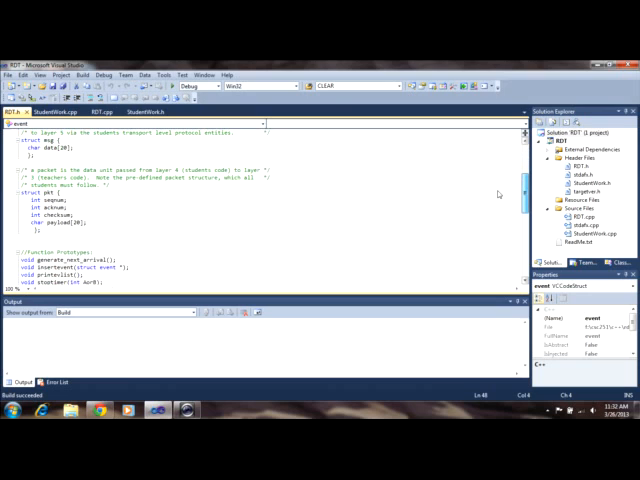
scroll(down, 3)
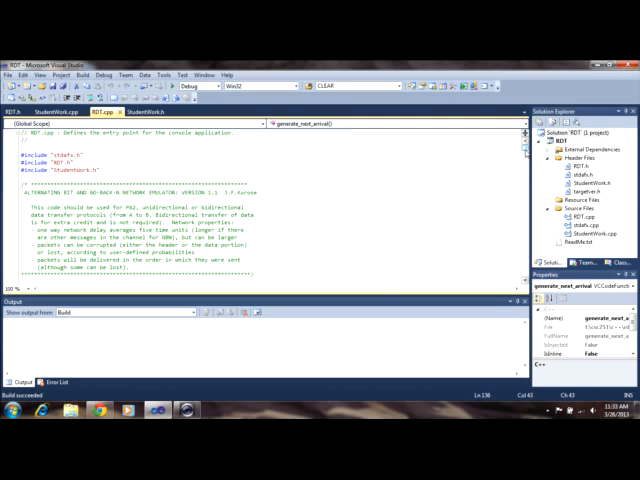
- Scroll through the emulator source past its includes to the globals, startup prompts and random-event function
scroll(down, 3)
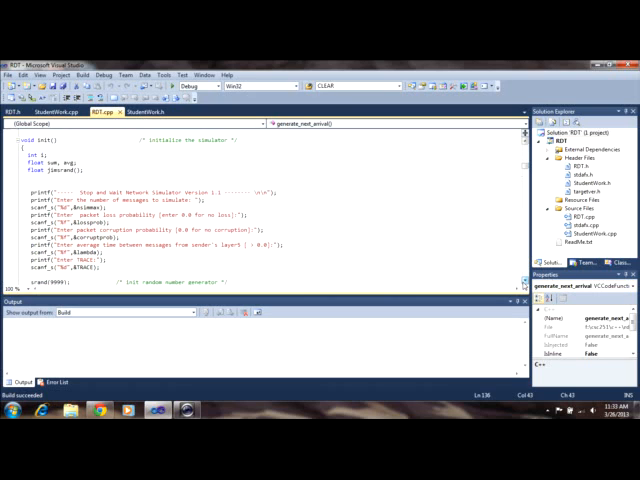
scroll(down, 3)
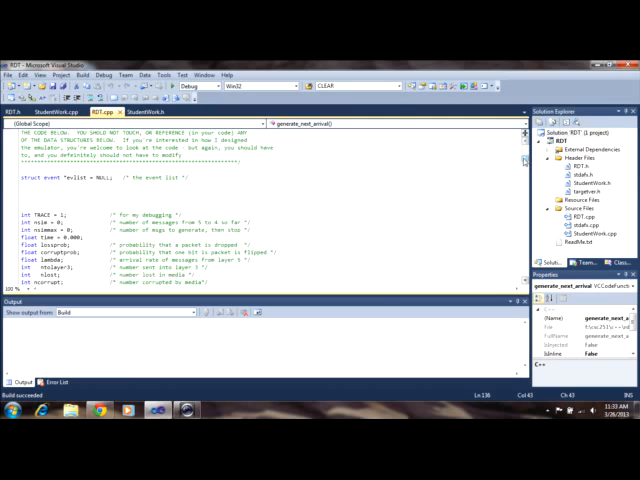
scroll(down, 3)
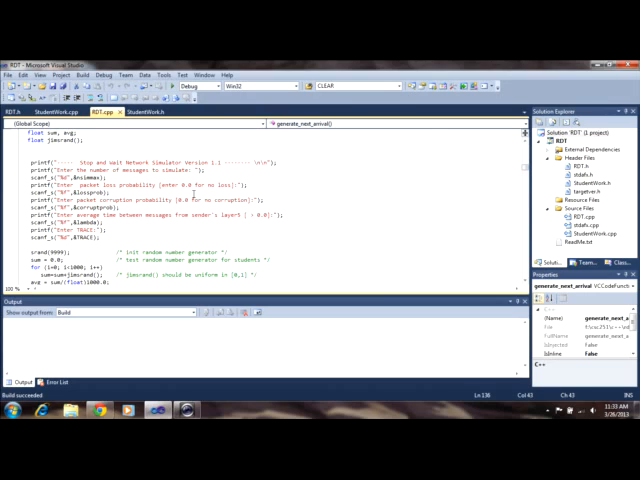
scroll(down, 3)
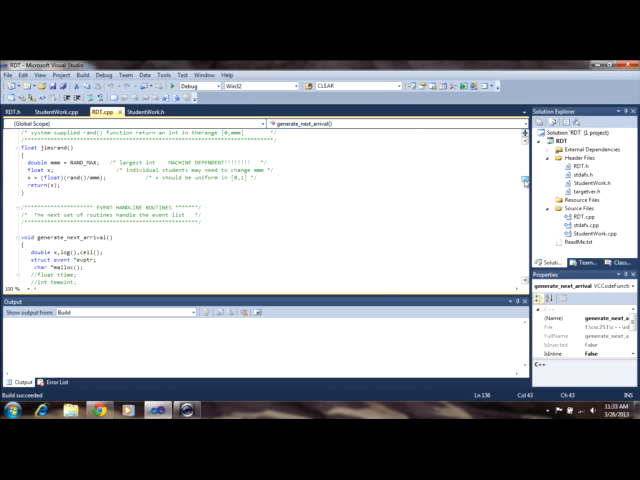
scroll(down, 3)
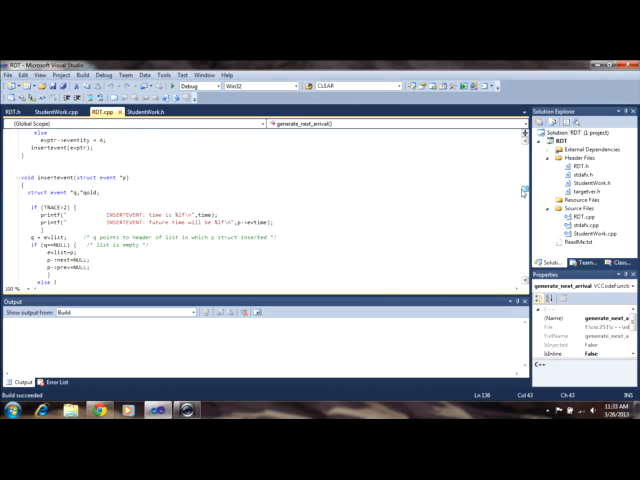
scroll(down, 3)
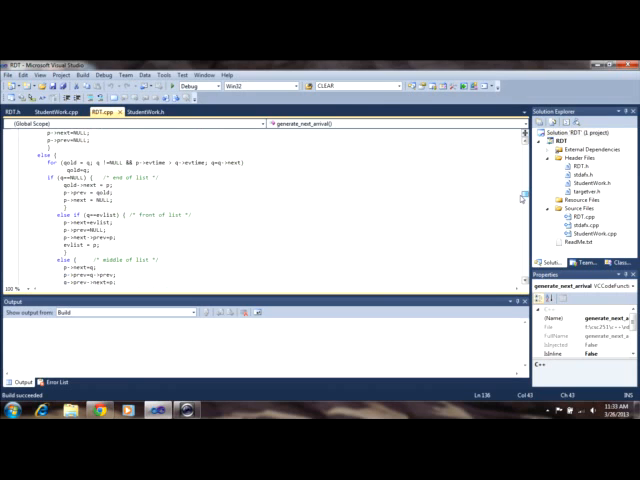
scroll(down, 3)
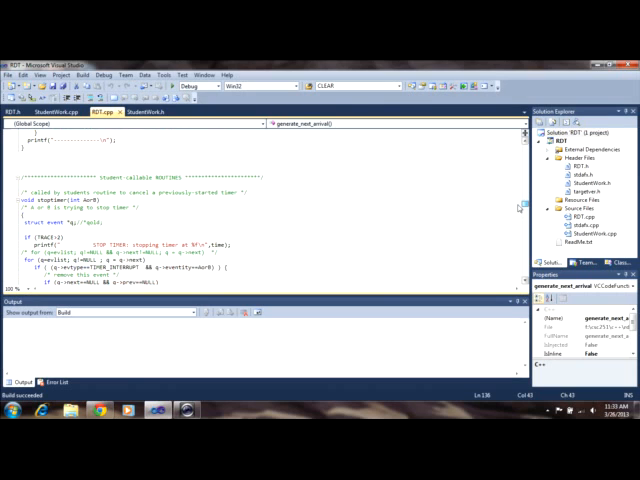
scroll(down, 3)
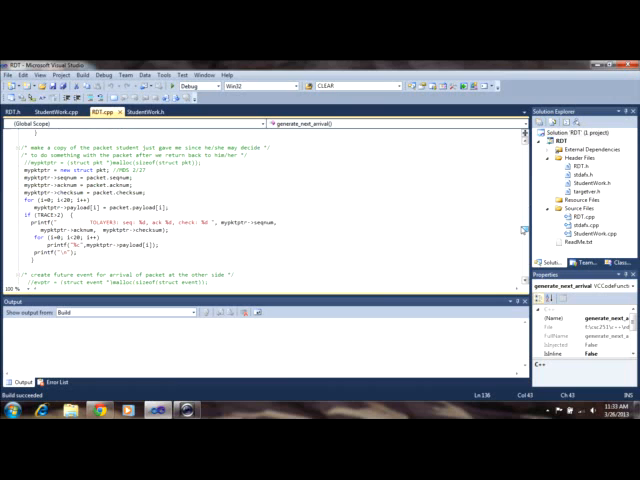
scroll(down, 3)
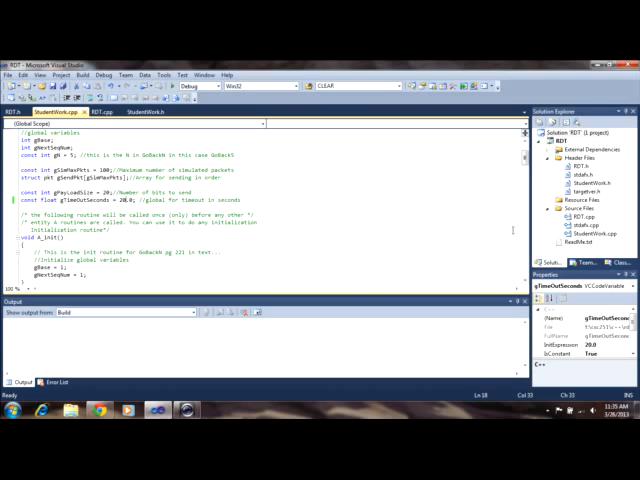
- Add the global constant 'const float gTimeOutSeconds = 20.0;' near the top of the student protocol file
scroll(down, 3)
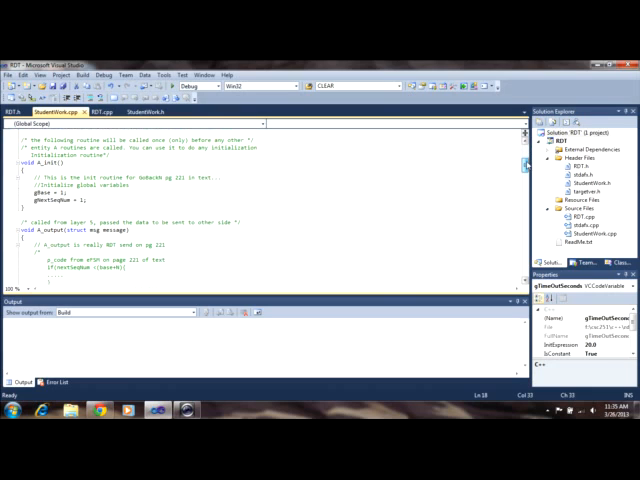
text(const float gTimeOutSeconds = 20.0; //global for timeout in seconds)
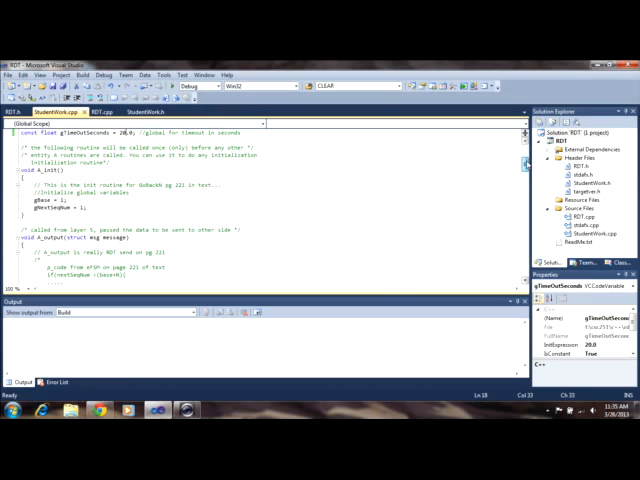
scroll(down, 3)
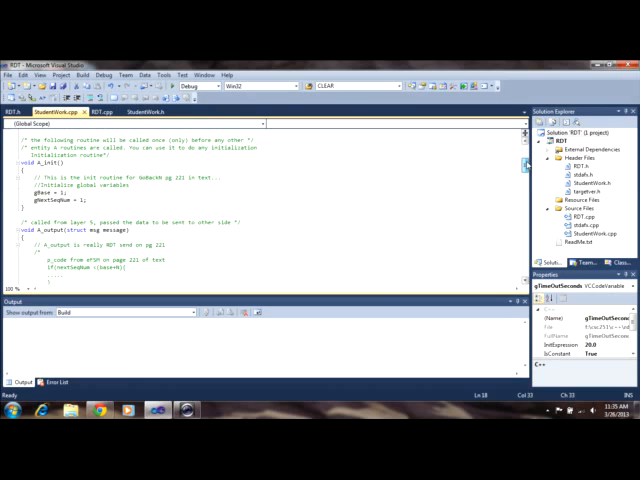
scroll(down, 3)
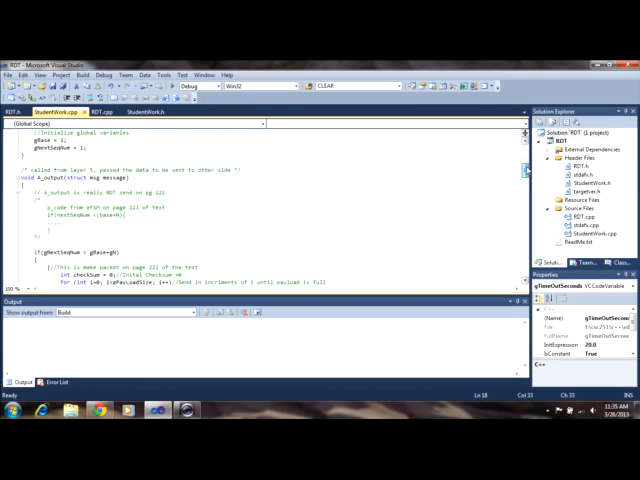
scroll(down, 3)
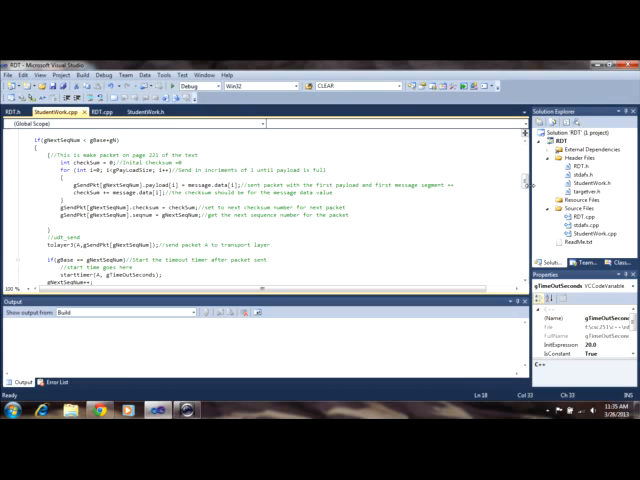
scroll(down, 3)
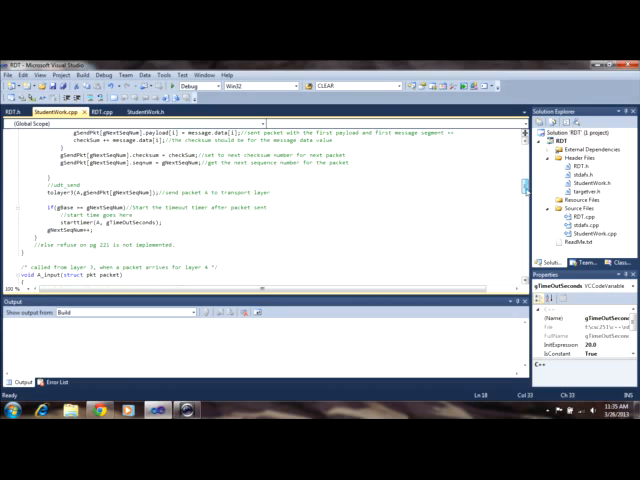
mouse_move(140, 164)
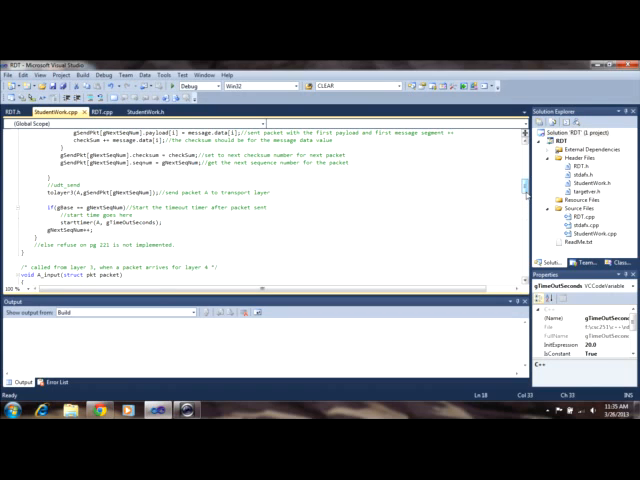
scroll(down, 3)
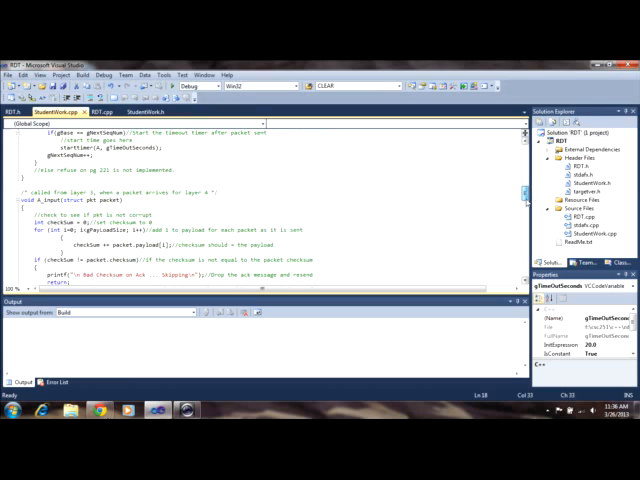
scroll(down, 3)
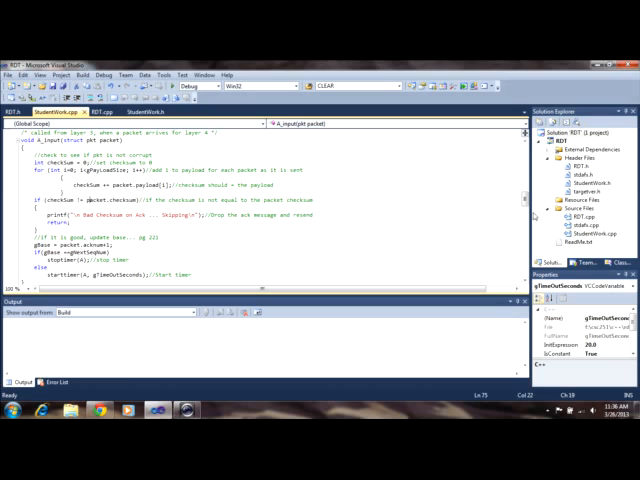
scroll(down, 3)
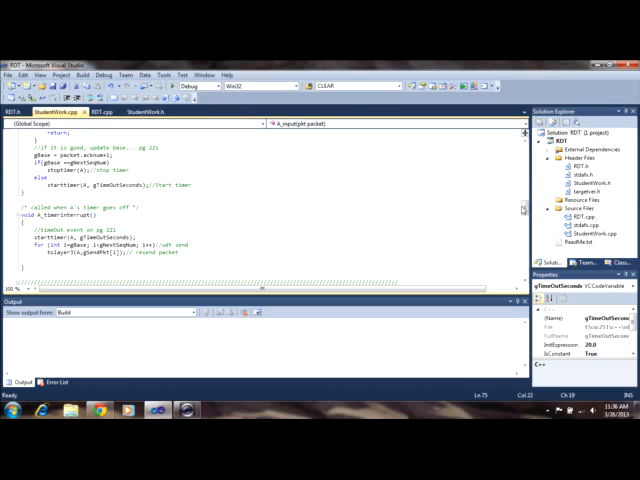
scroll(down, 3)
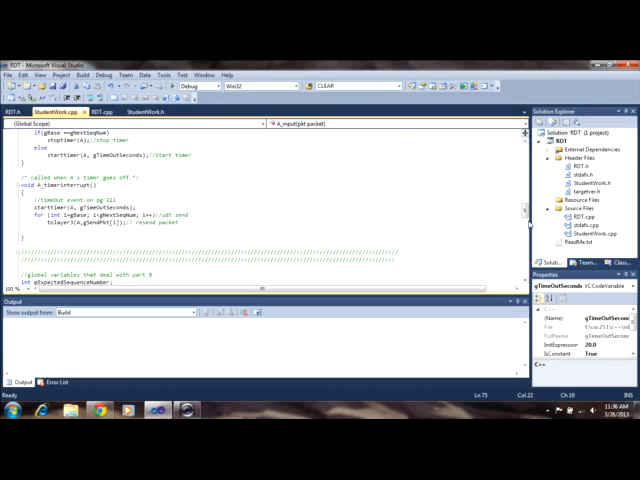
scroll(down, 3)
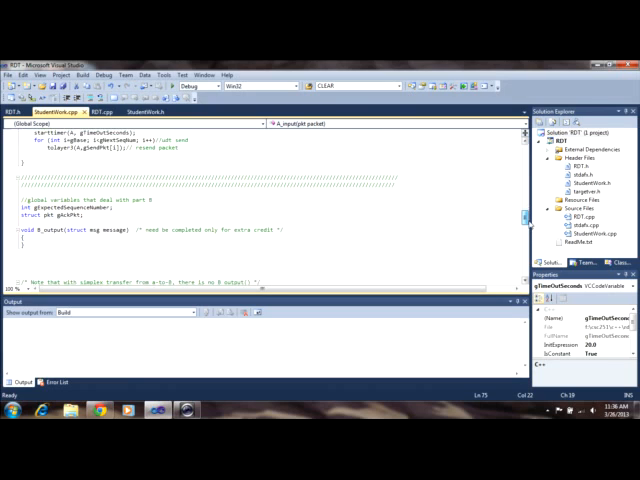
scroll(down, 3)
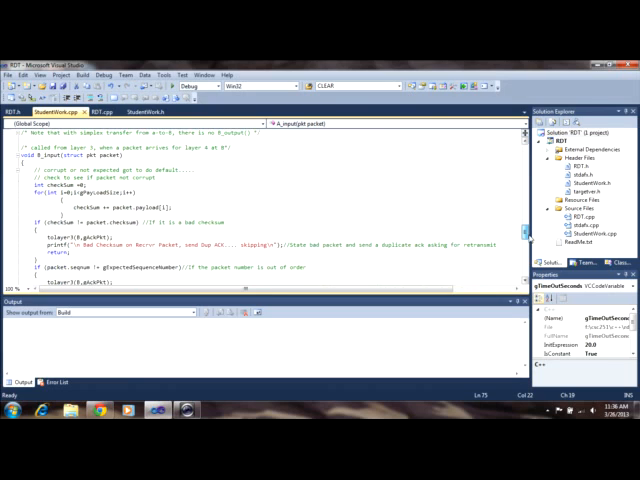
scroll(down, 3)
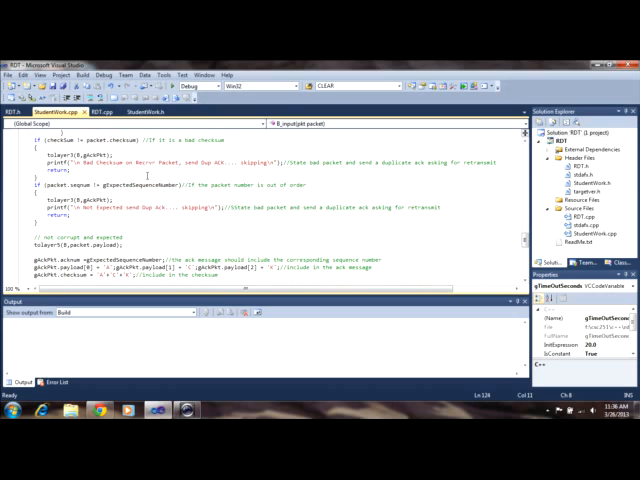
mouse_move(544, 240)
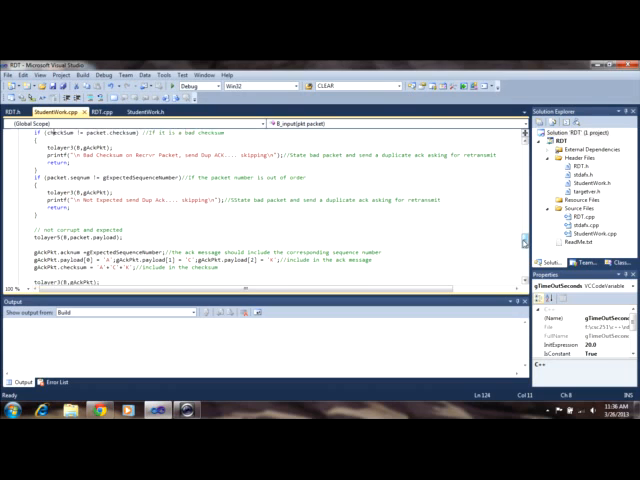
scroll(down, 3)
text(1)
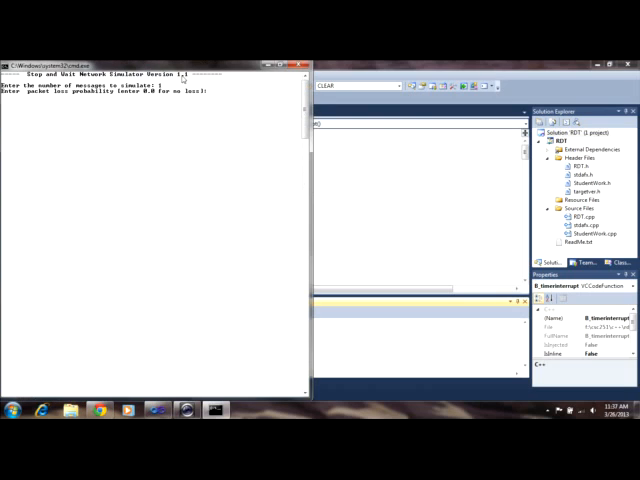
- Enter the remaining probability 0. and average time 5, then start the simulation run
text(0.0)
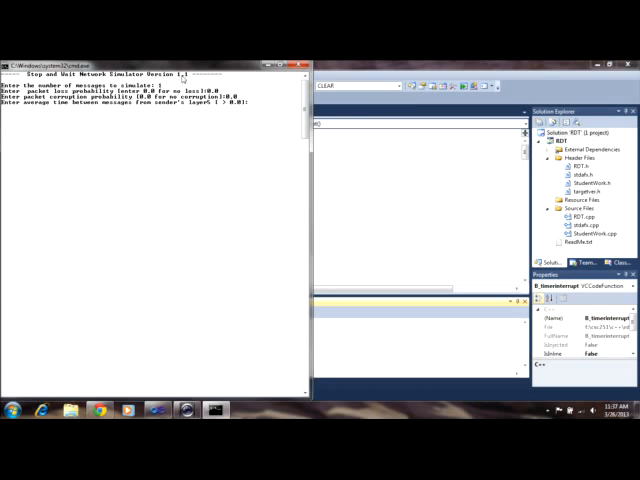
text(5)
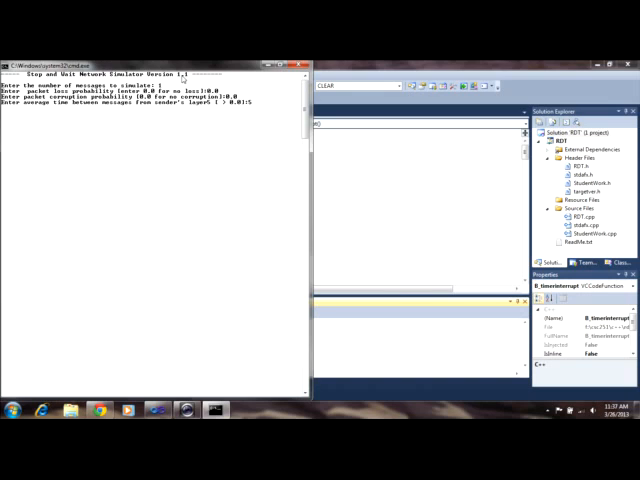
key(enter)
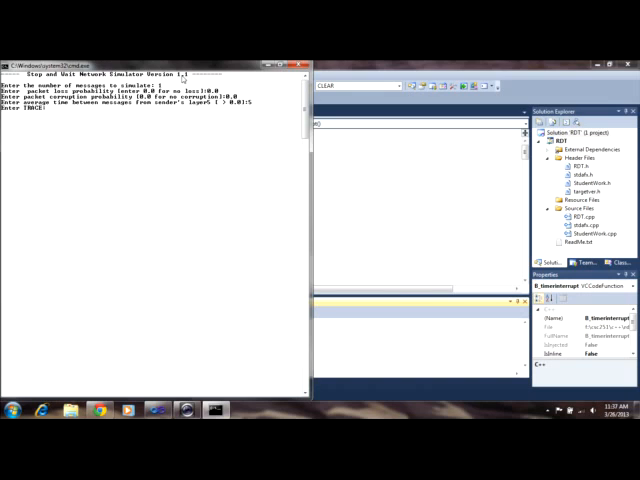
key(enter)
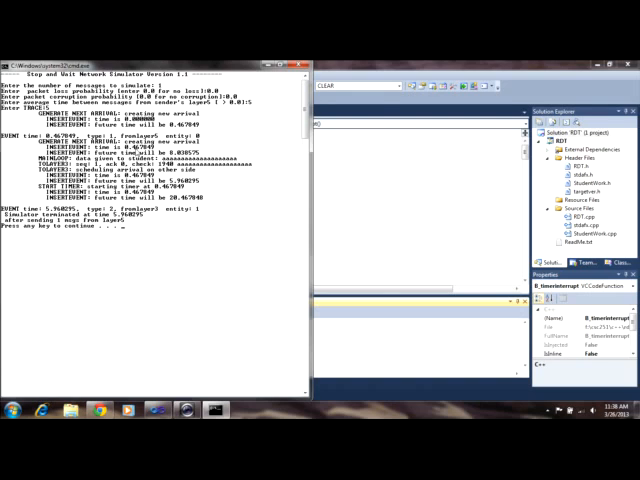
mouse_move(138, 148)
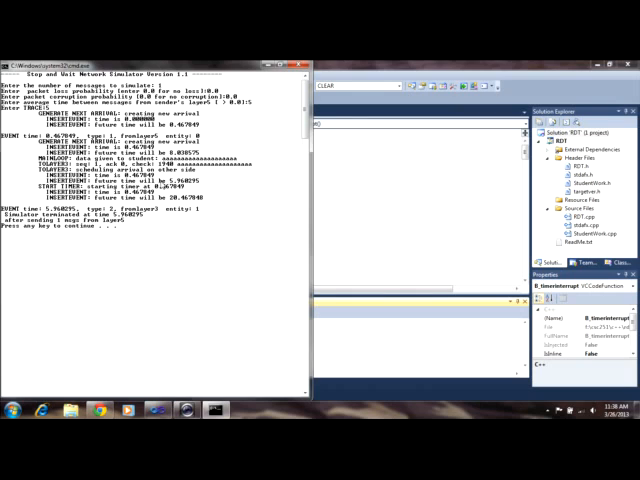
mouse_move(168, 184)
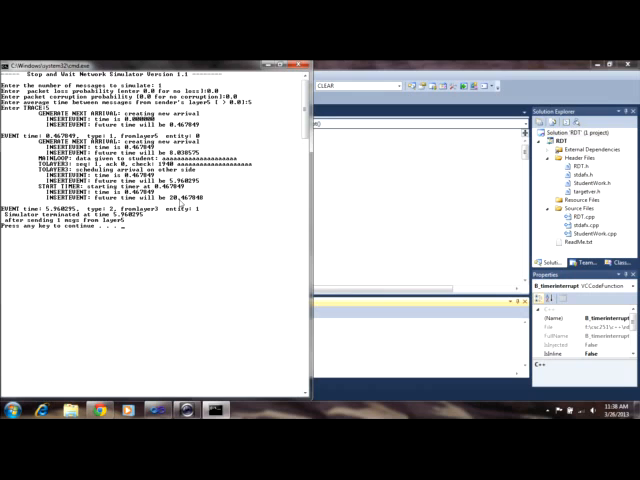
mouse_move(178, 204)
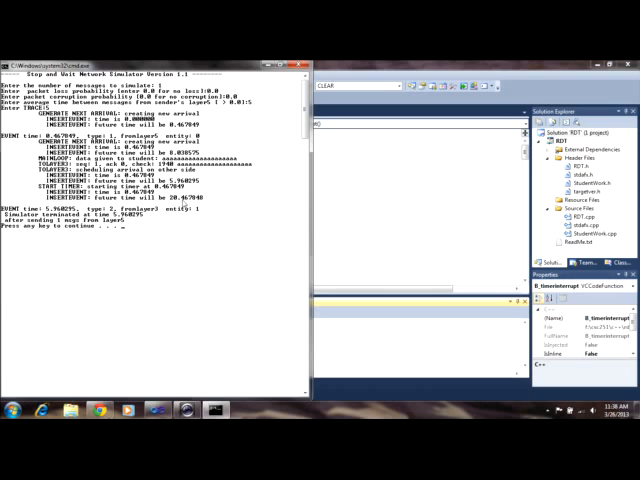
mouse_move(196, 200)
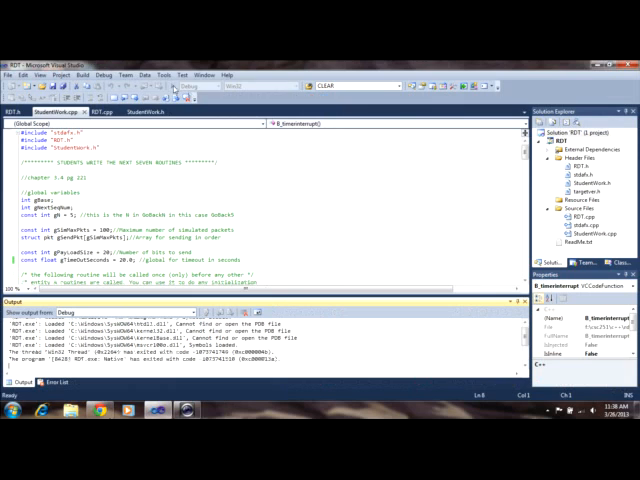
- Relaunch the simulator and run 8 messages with loss 0.0, corruption 0.0 and average time 5
click(108, 74)
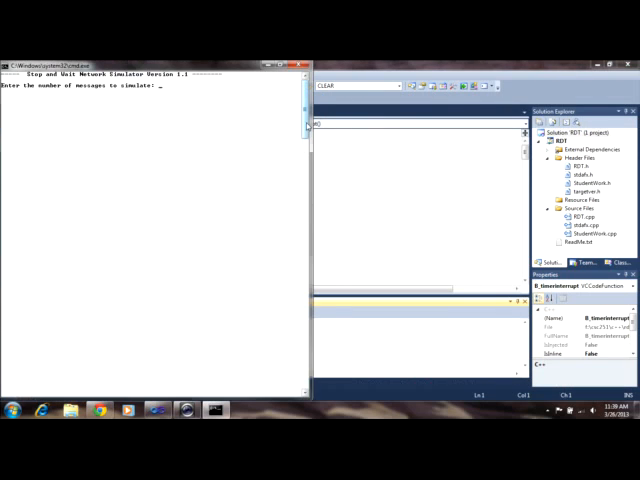
text(8)
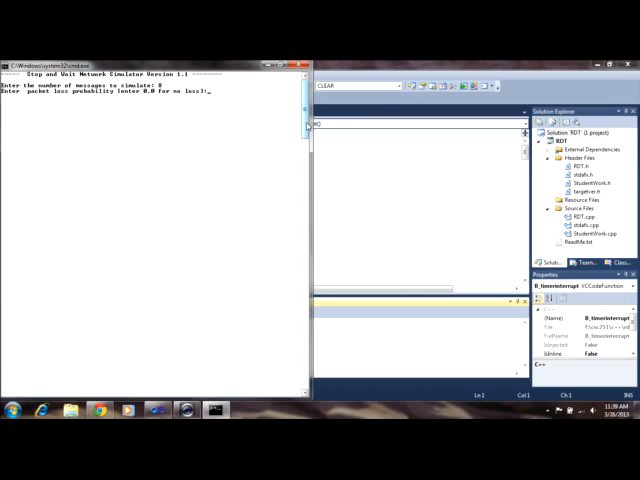
text(0.0)
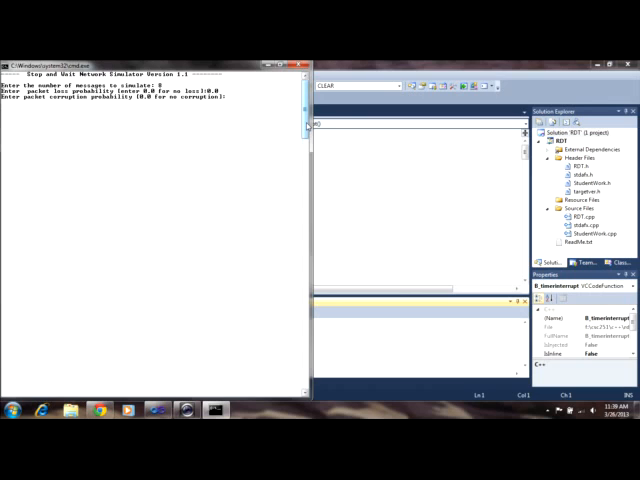
text(0.0)
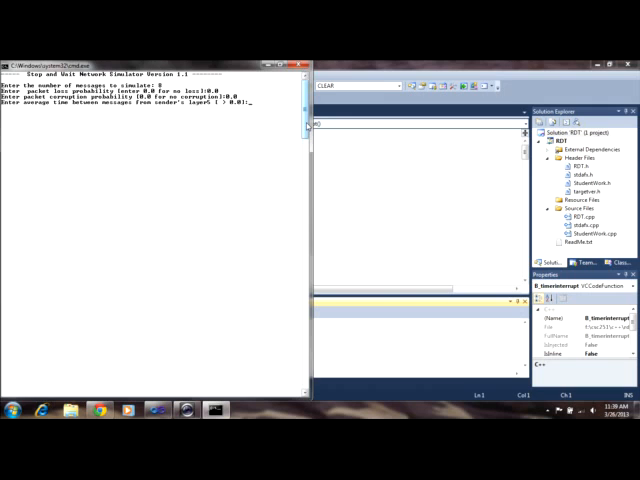
text(5)
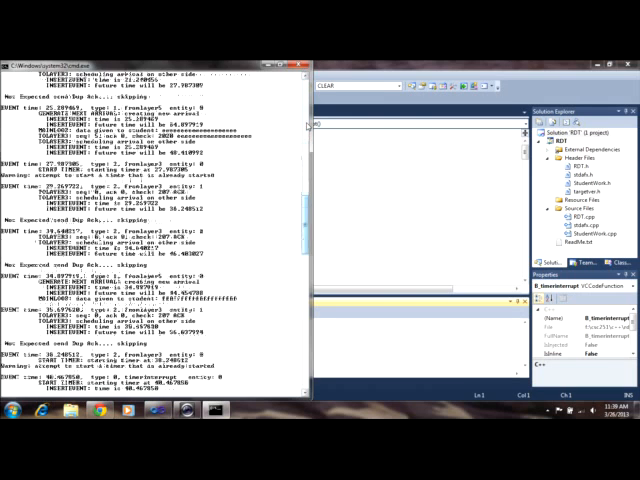
- Scroll through the console trace reviewing losses, timeouts and retransmissions until the run ends
scroll(down, 3)
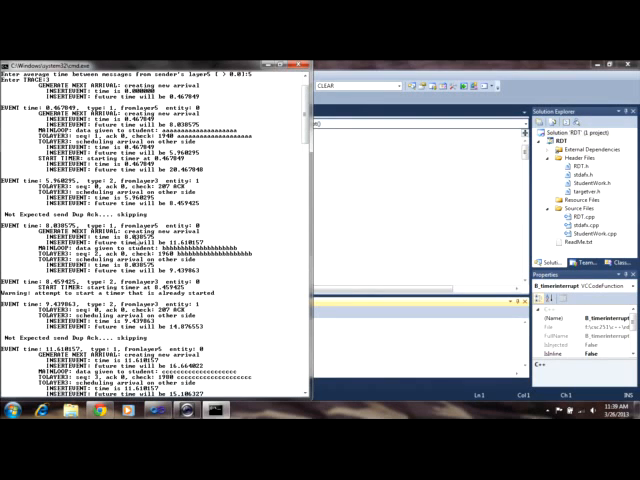
mouse_move(136, 240)
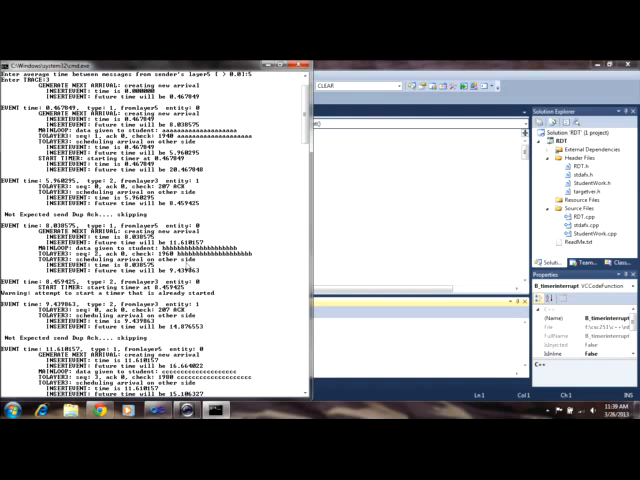
mouse_move(272, 218)
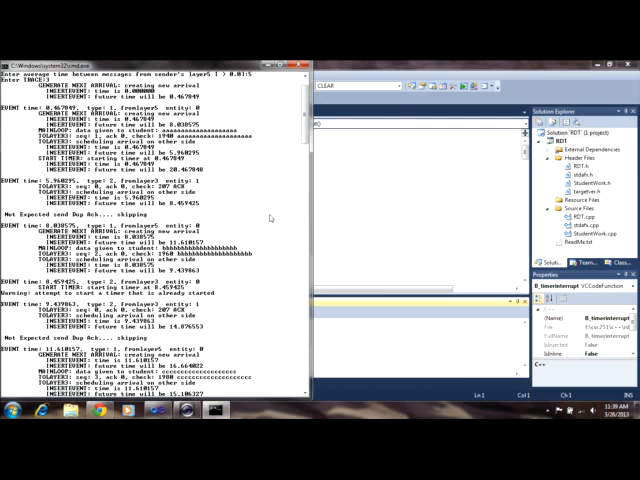
scroll(down, 3)
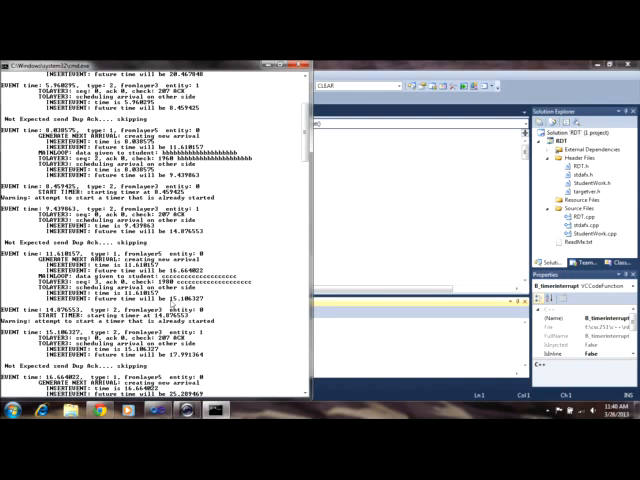
mouse_move(172, 304)
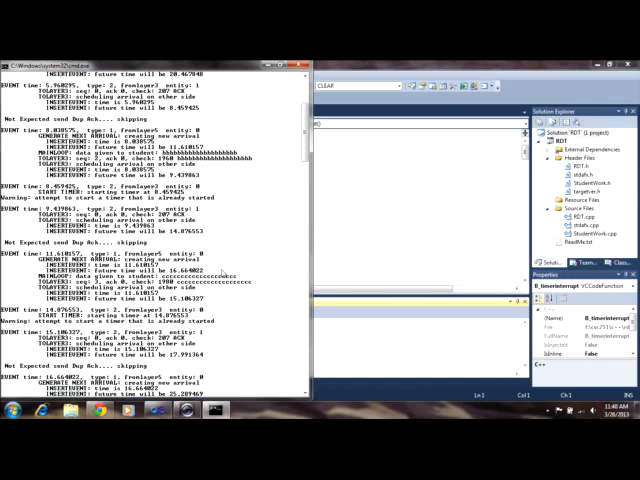
scroll(down, 3)
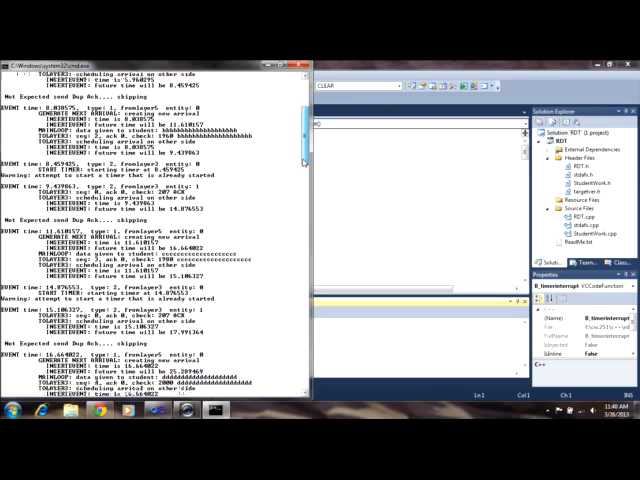
scroll(down, 3)
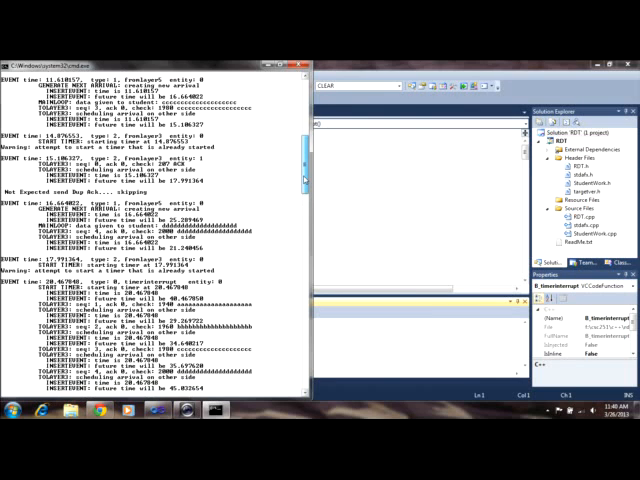
scroll(down, 3)
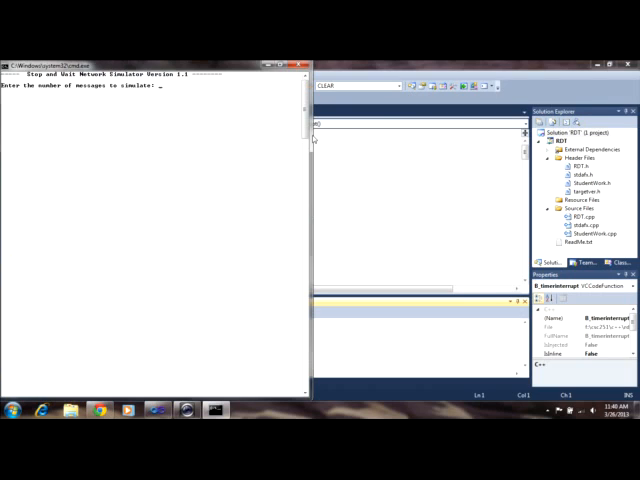
- Run 8 messages with loss 0.5, corruption 0.0 and average time 5 between messages
text(8)
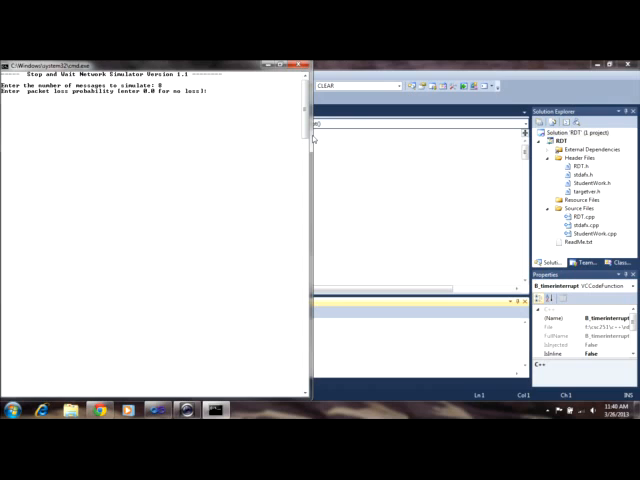
text(0.5)
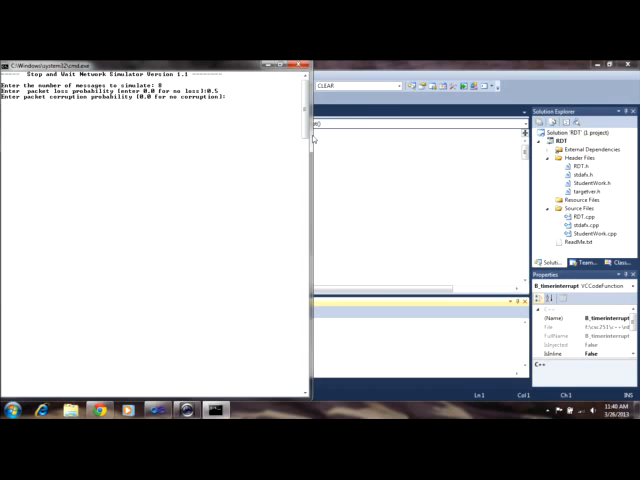
text(0.0)
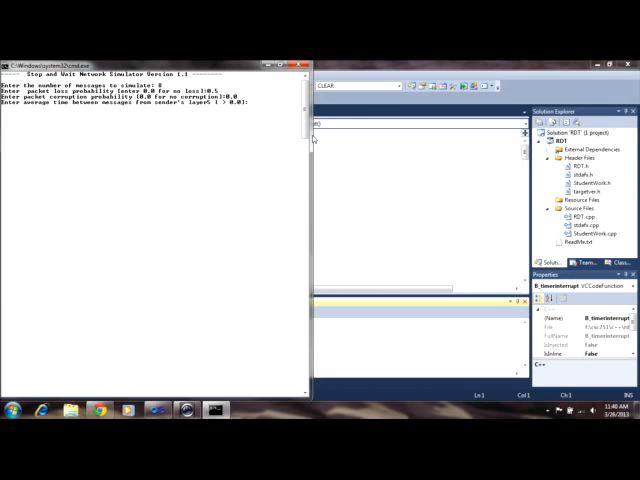
text(5)
text(2)
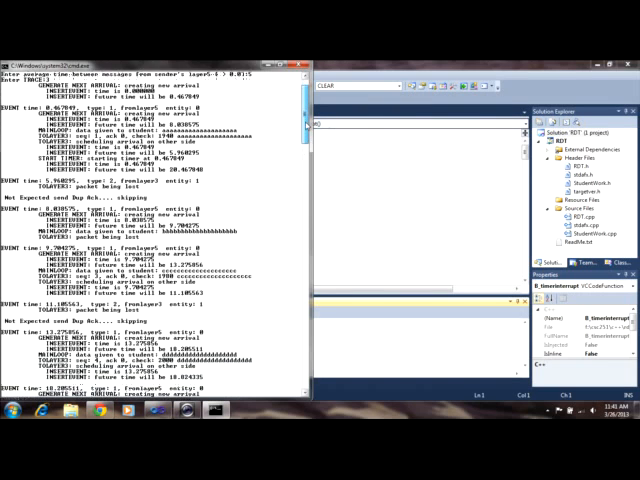
- Scroll through the resulting trace to review the lost packets, timeouts and retransmissions
scroll(down, 3)
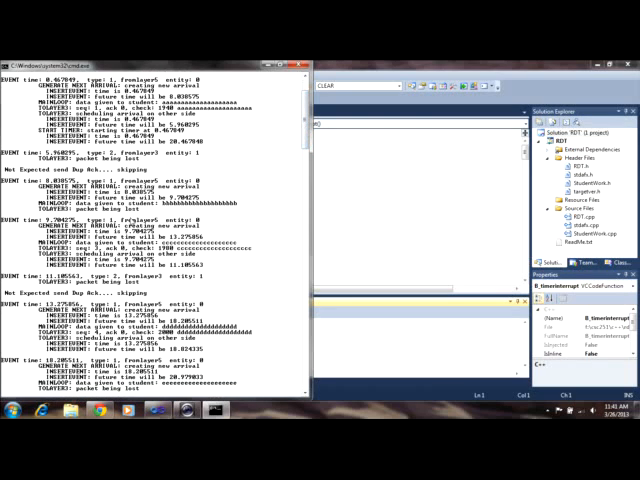
mouse_move(210, 218)
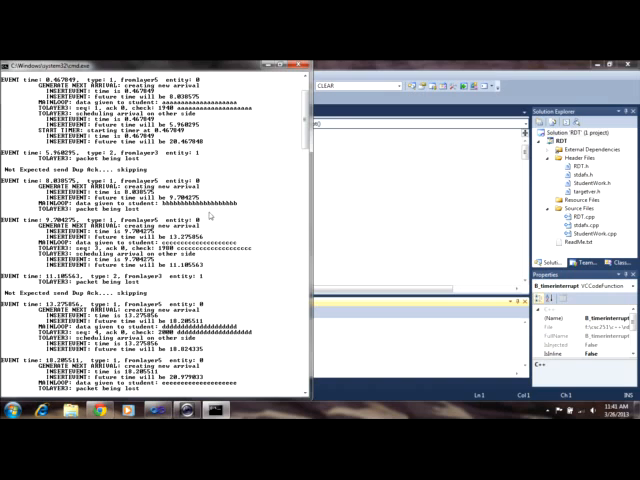
scroll(down, 3)
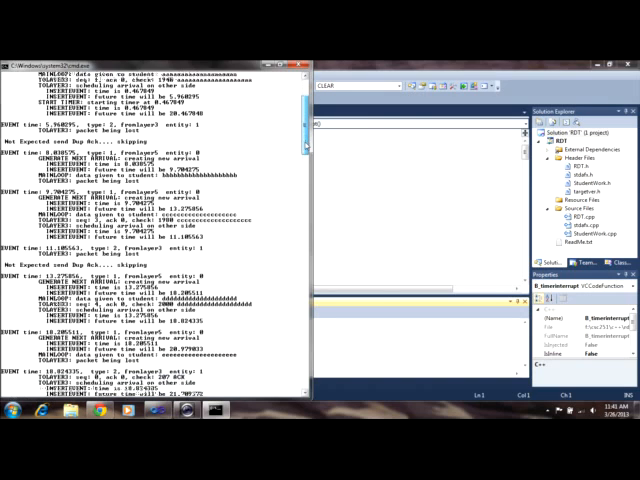
scroll(down, 3)
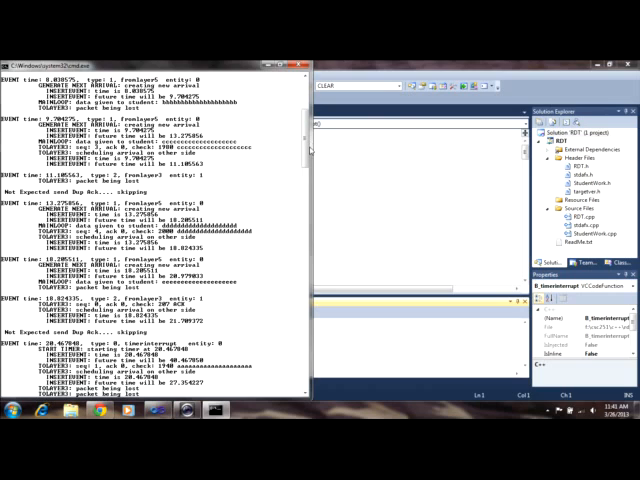
scroll(down, 3)
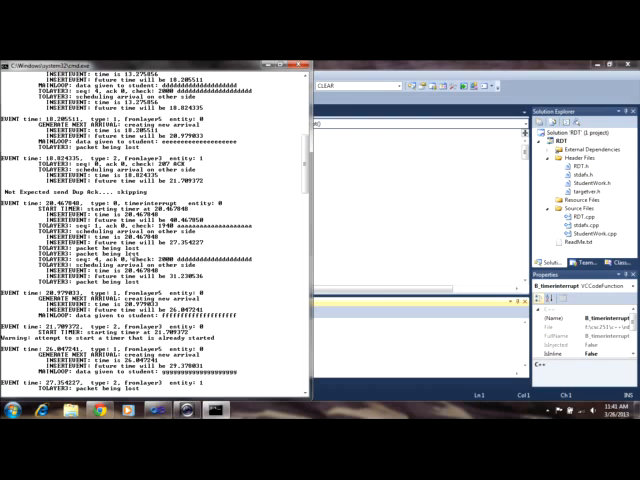
mouse_move(128, 252)
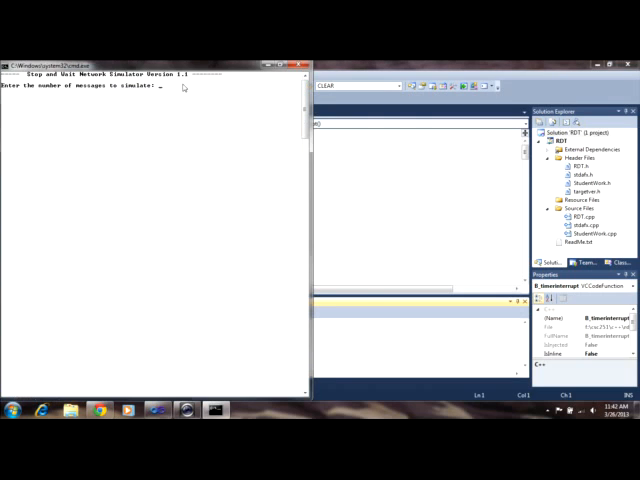
- Start an 8-message run with loss 0.0 and nonzero corruption so packets get bad checksums
text(8)
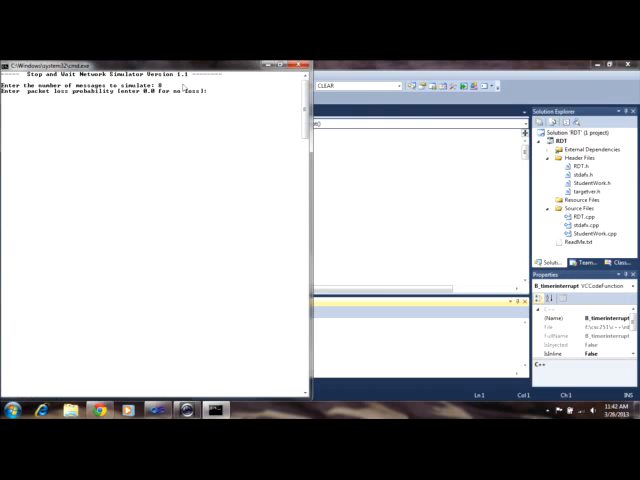
text(0.0)
text(3)
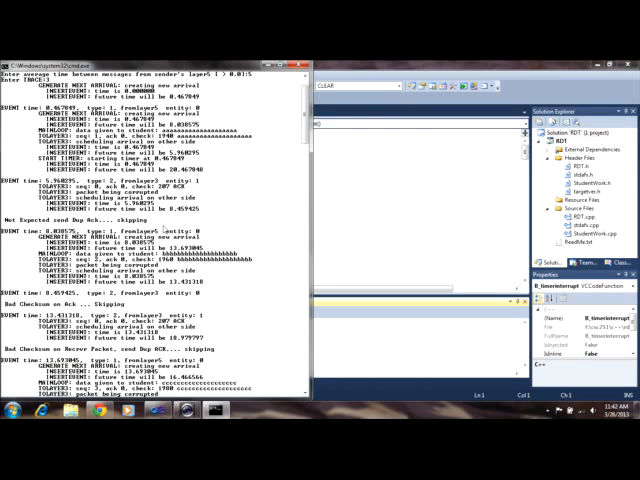
- Scroll the trace output to find the Bad Checksum lines and the skipped corrupted packets
scroll(down, 3)
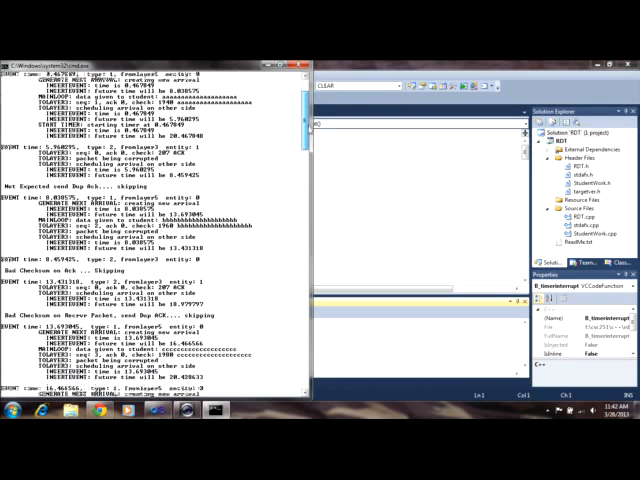
scroll(down, 3)
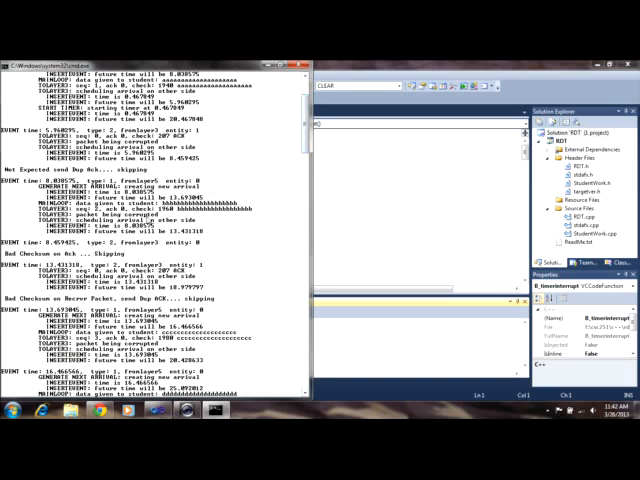
mouse_move(190, 206)
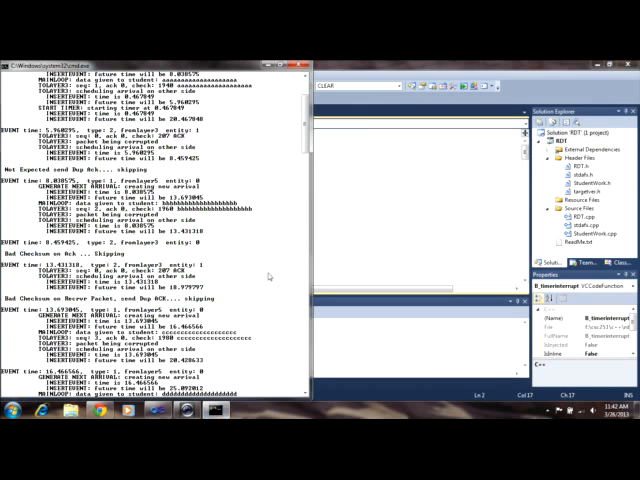
scroll(down, 3)
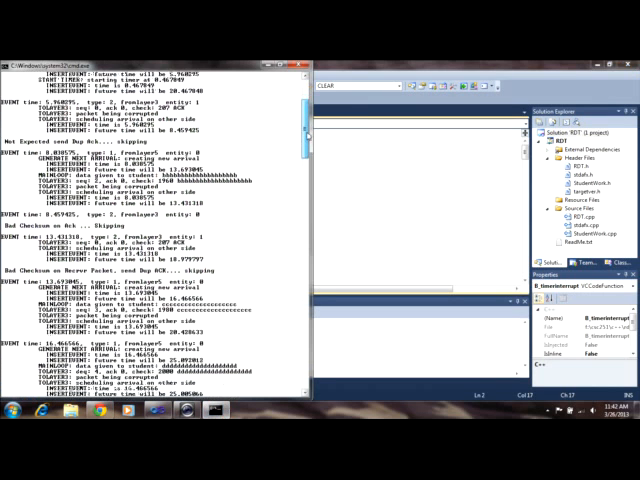
scroll(down, 3)
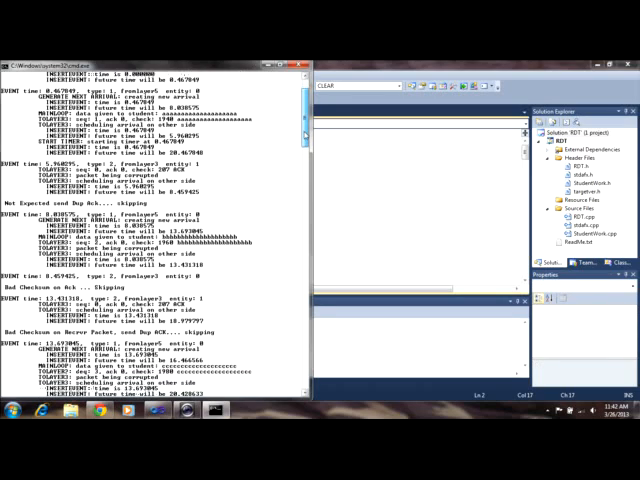
scroll(down, 3)
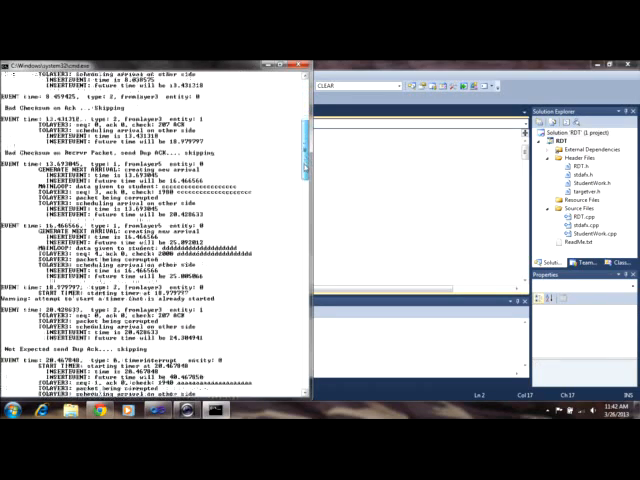
scroll(down, 3)
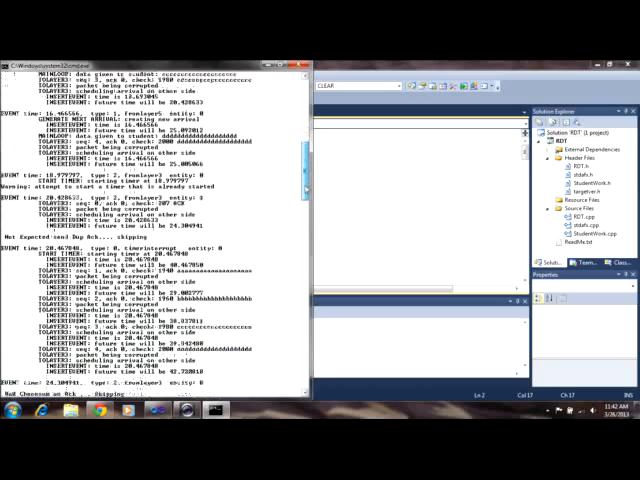
scroll(down, 3)
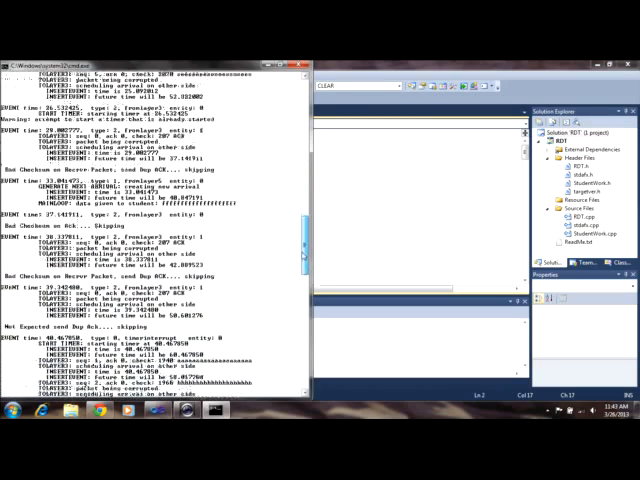
scroll(down, 3)
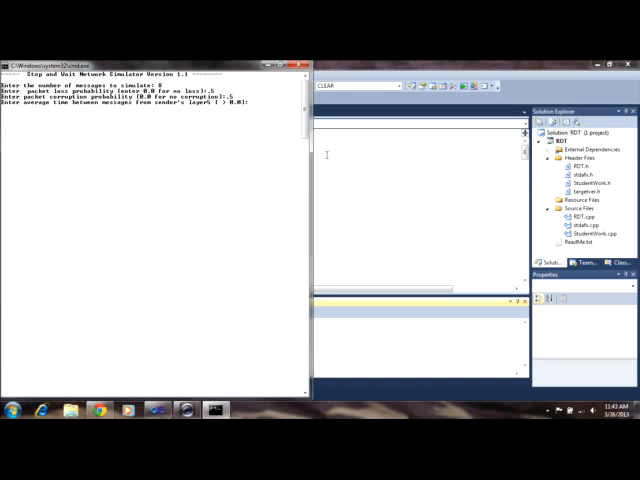
- Finish the combined loss-and-corruption run with average time 5 and scroll its trace for losses and bad checksums
text(5)
text(3)
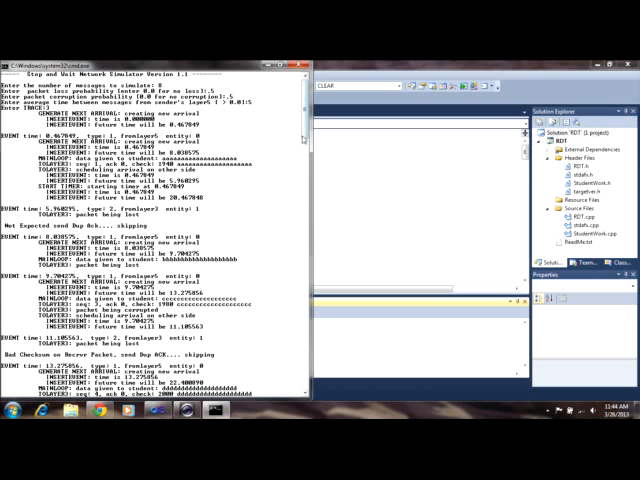
scroll(down, 3)
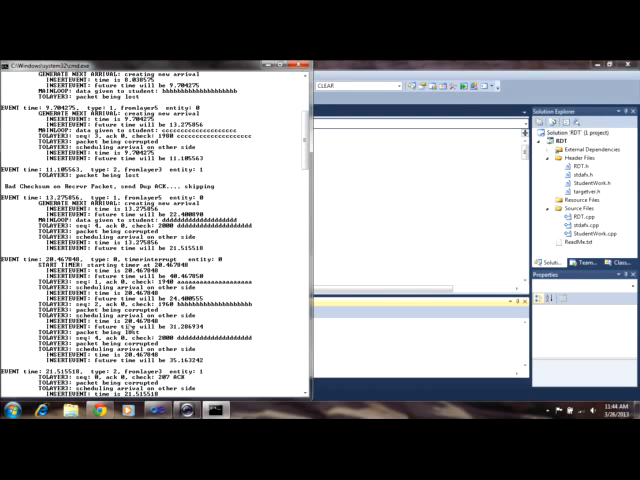
scroll(down, 3)
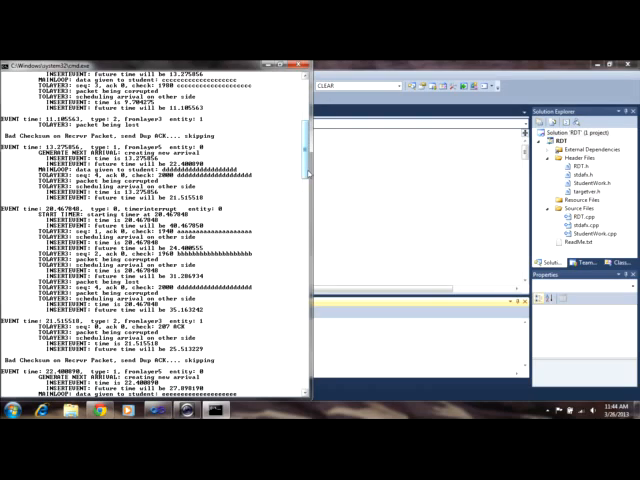
scroll(down, 3)
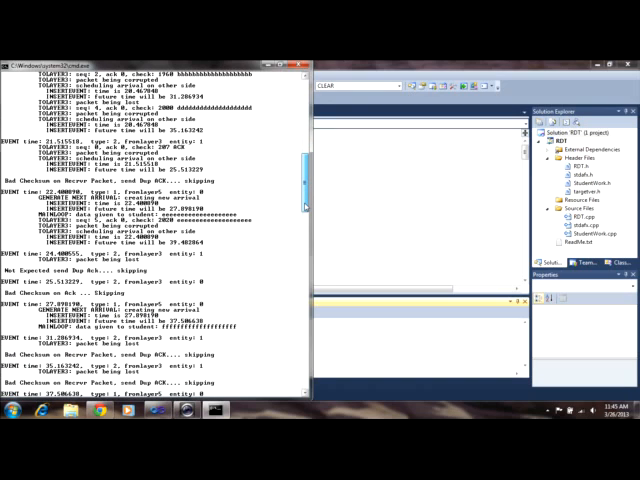
scroll(down, 3)
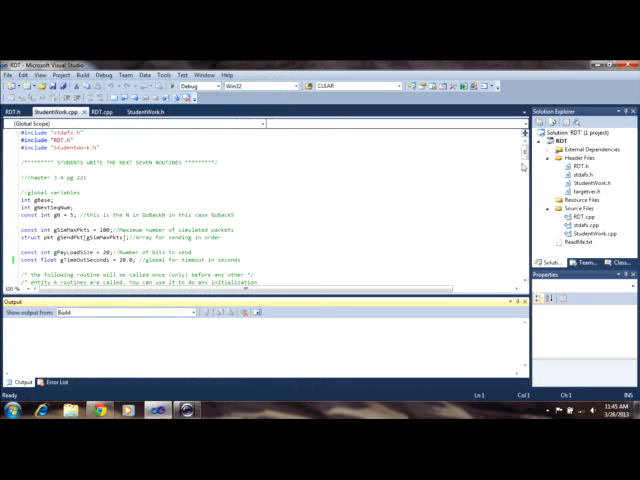
scroll(down, 3)
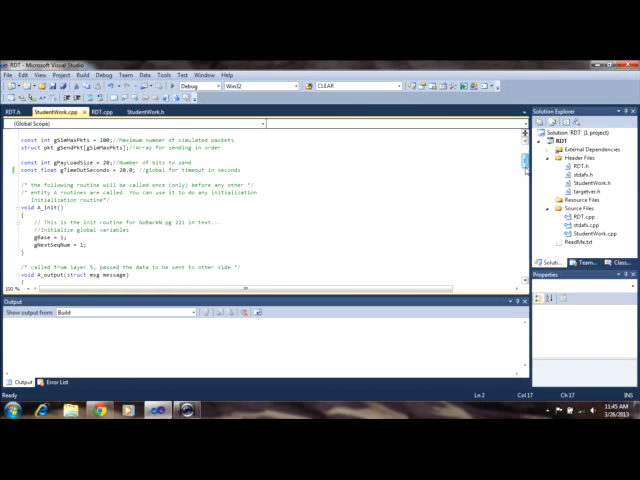
scroll(down, 3)
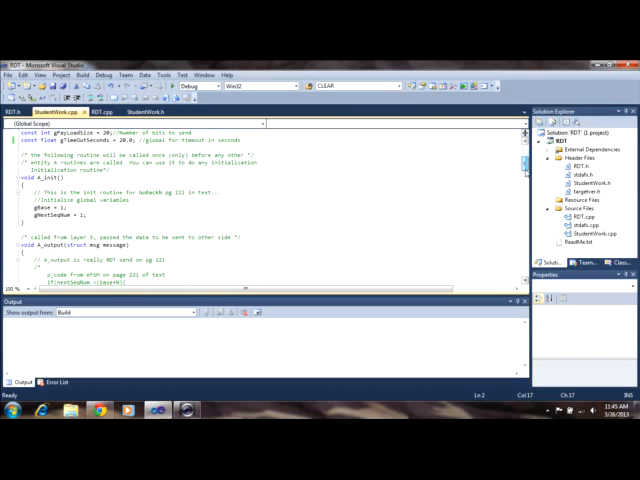